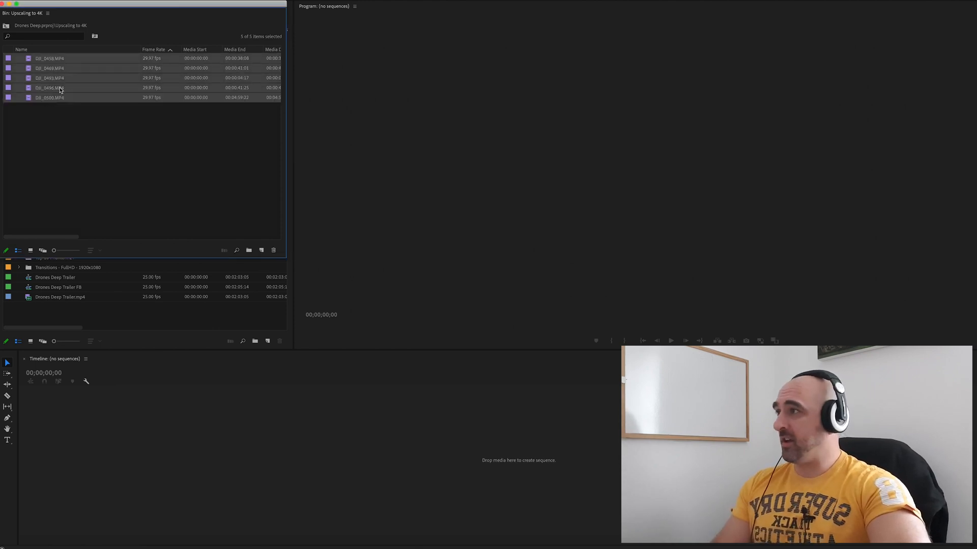
- Preview DJI_0458 in the Source Monitor and mark a roughly ten-second In/Out excerpt
right_click(59, 88)
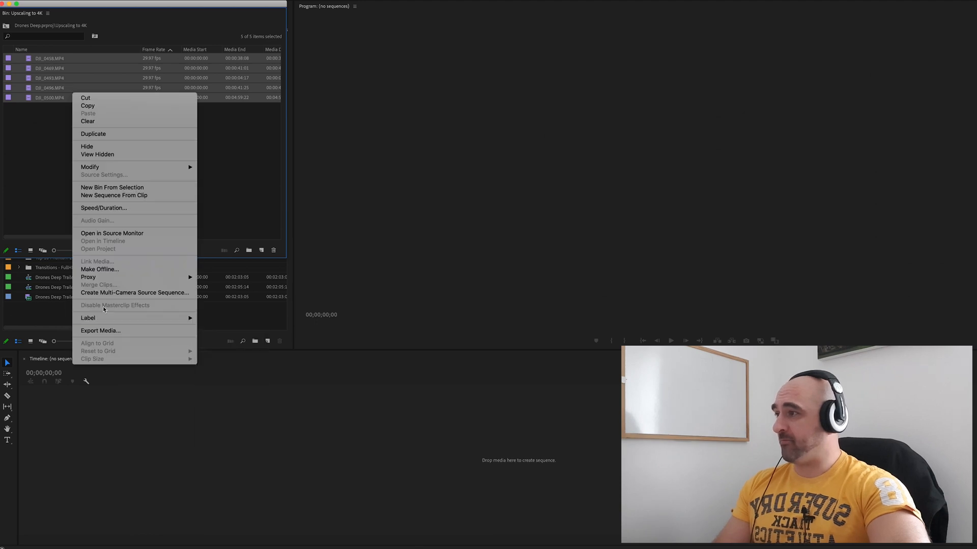
mouse_move(88, 277)
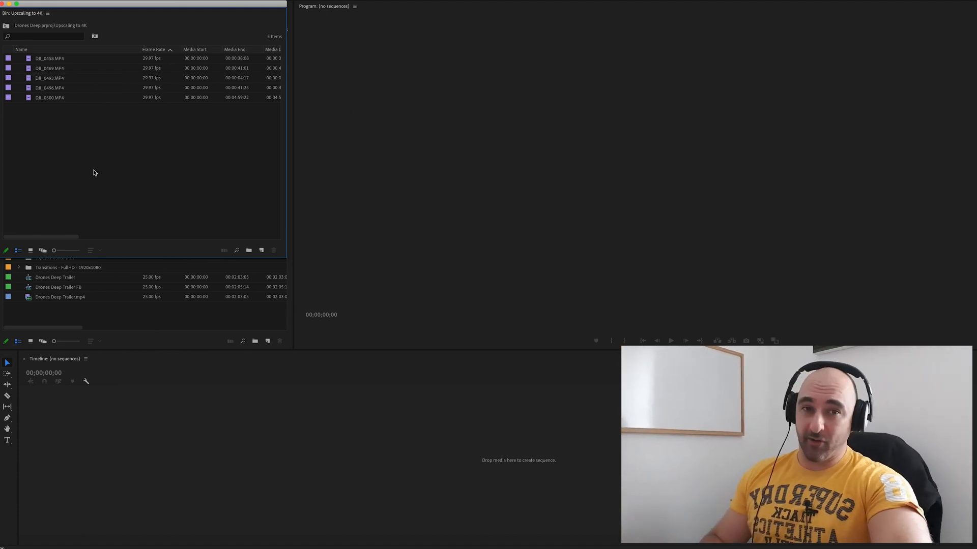
double_click(49, 58)
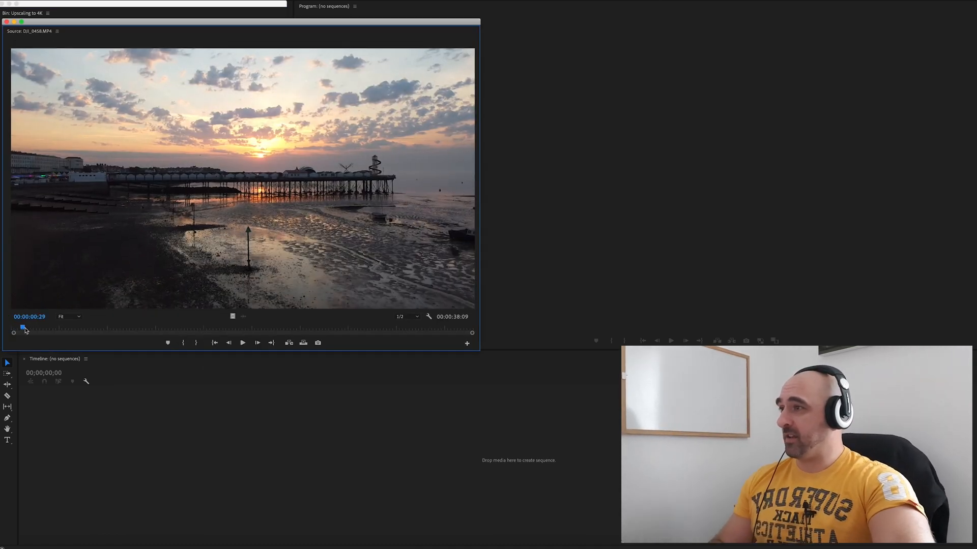
drag(23, 327, 122, 327)
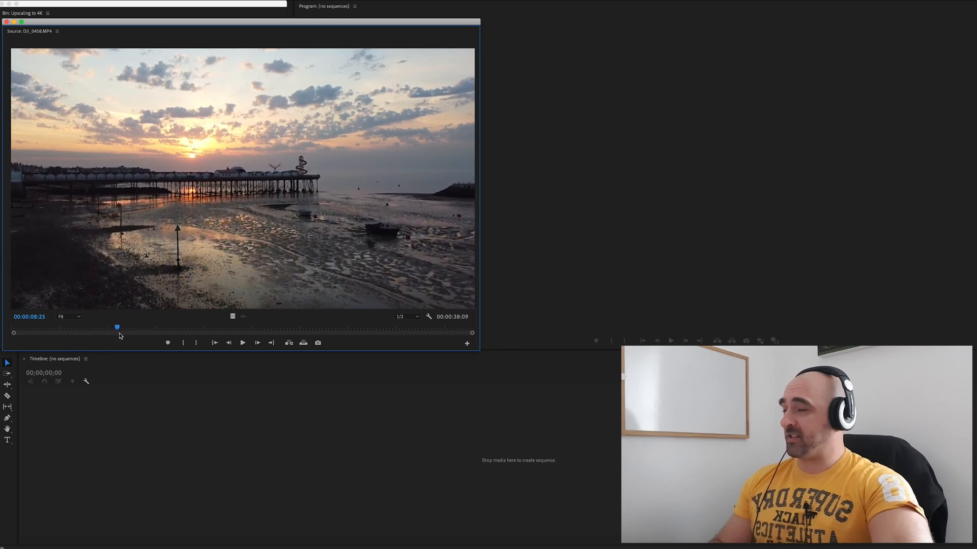
drag(117, 327, 123, 328)
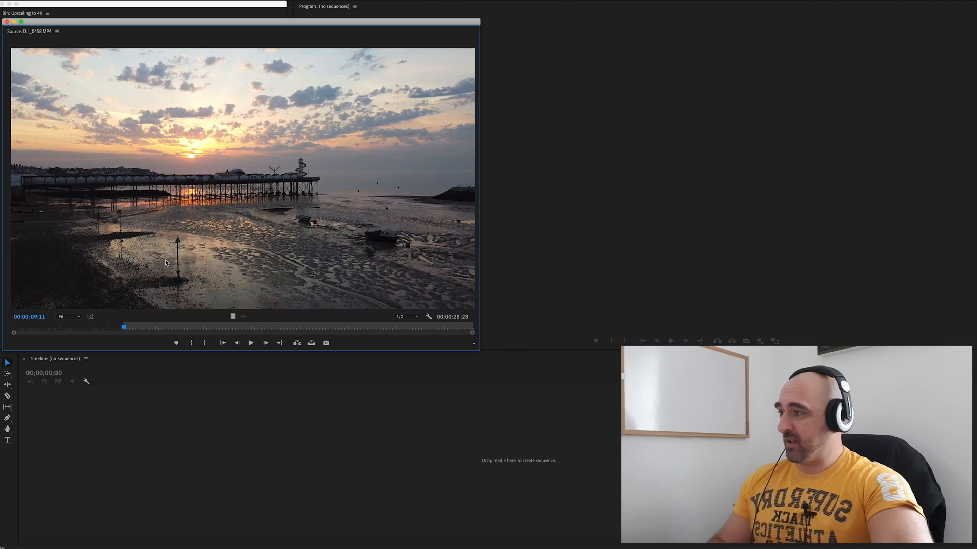
drag(125, 327, 195, 327)
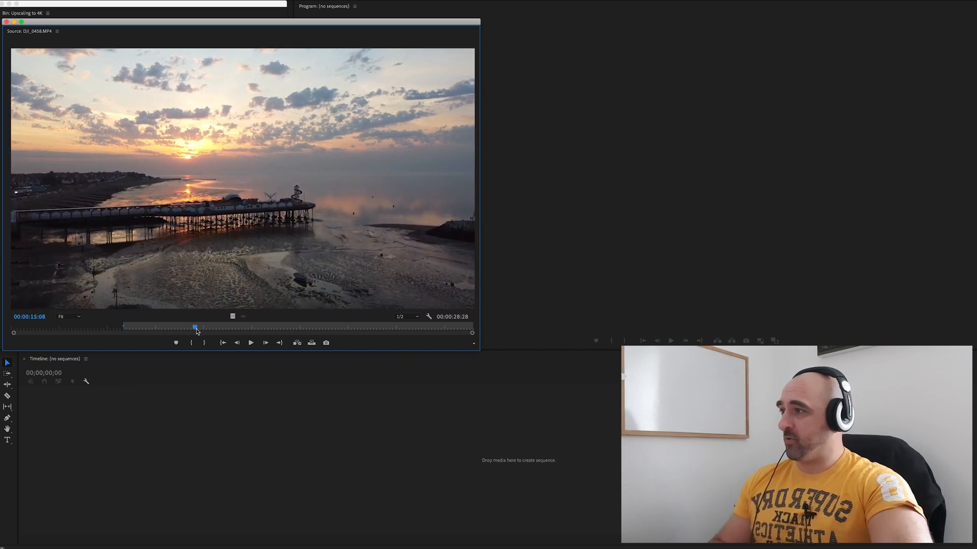
drag(195, 327, 248, 328)
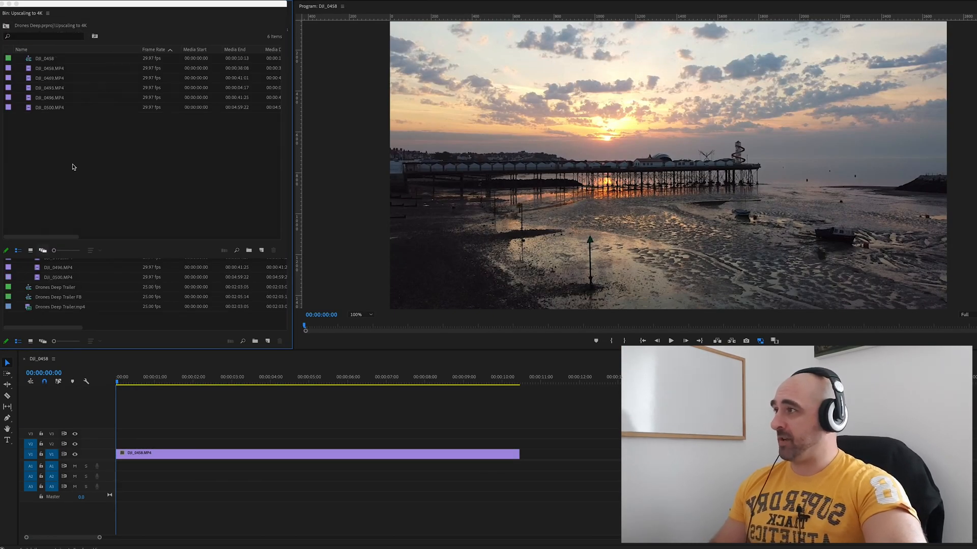
- Rename the DJI_0458 sequence in the Project bin to '2.7 to 4k'
double_click(44, 58)
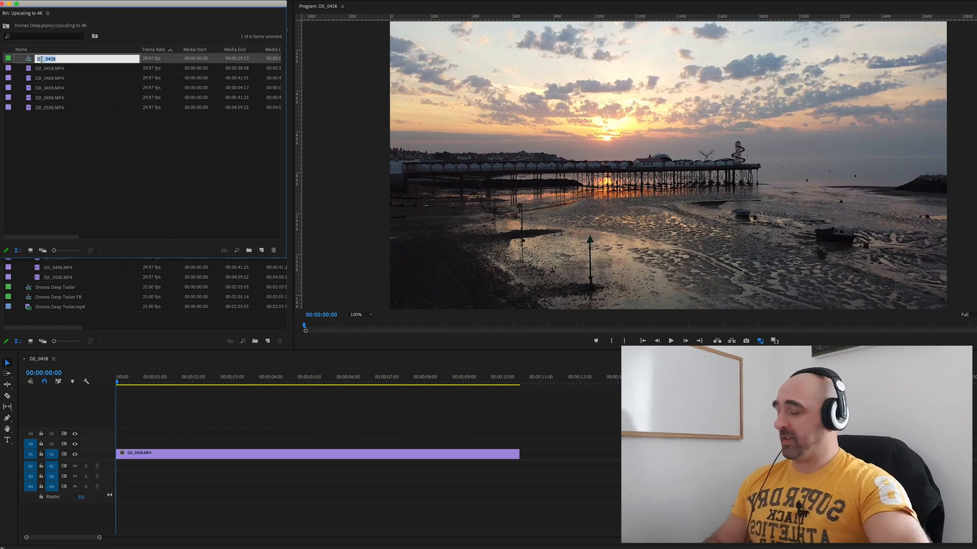
text(2.7 to 4k)
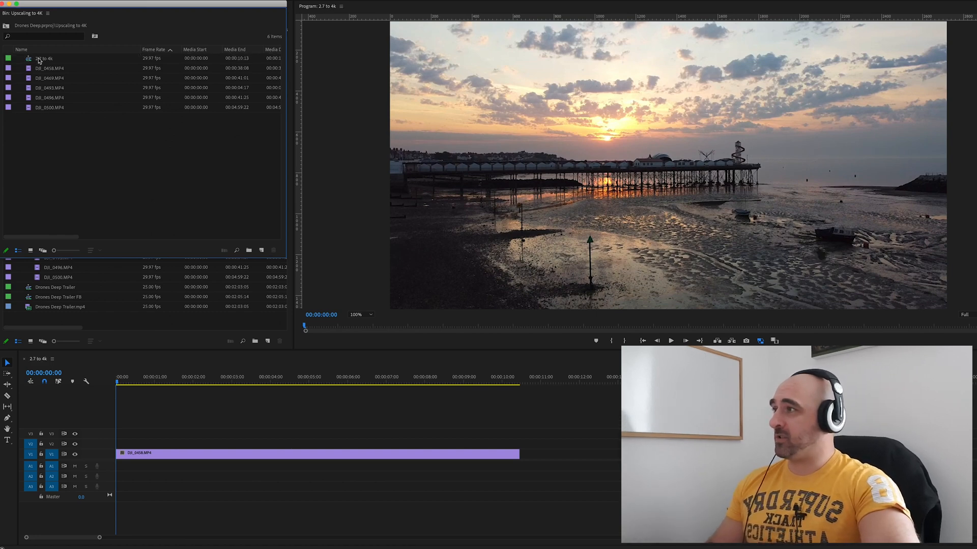
- Change the '2.7 to 4k' Sequence Settings frame size to 3840 × 2160
right_click(44, 58)
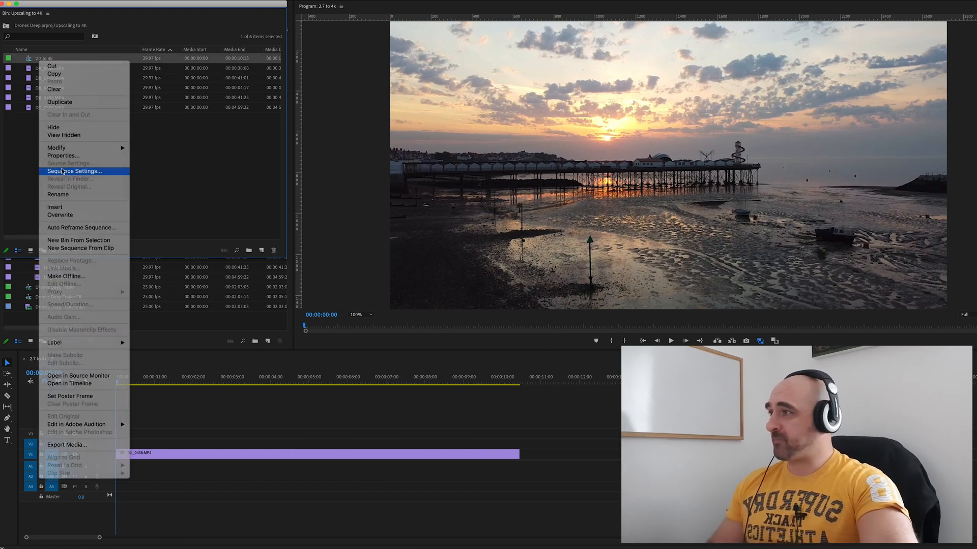
click(73, 171)
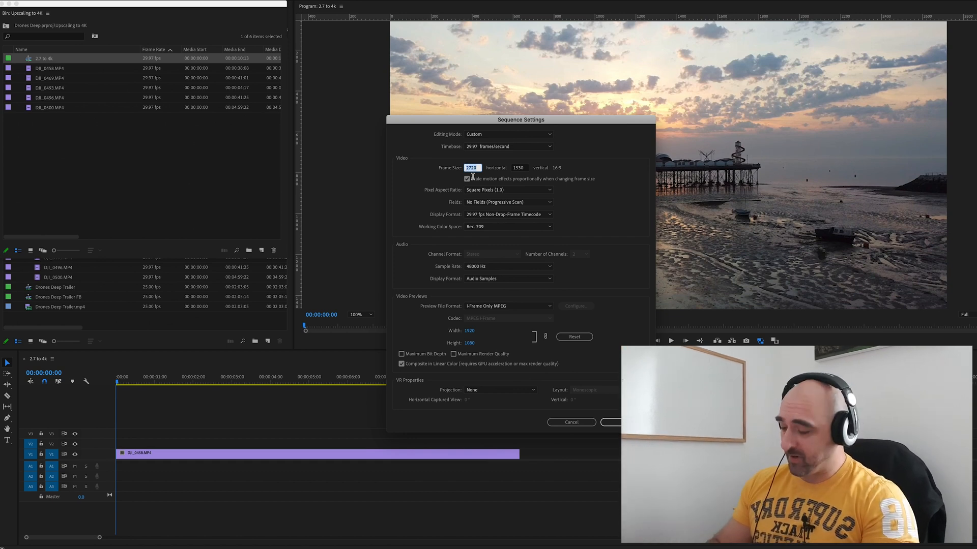
text(3840)
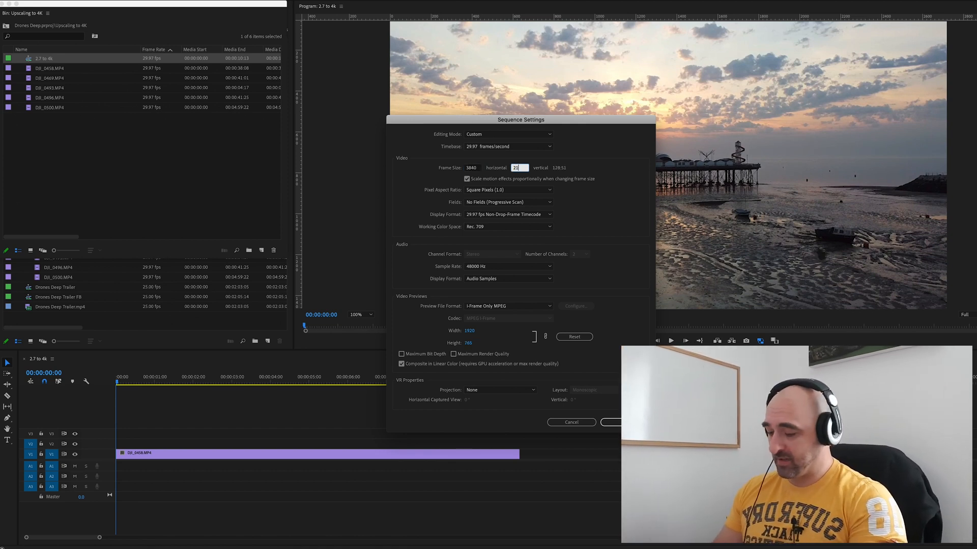
text(2160)
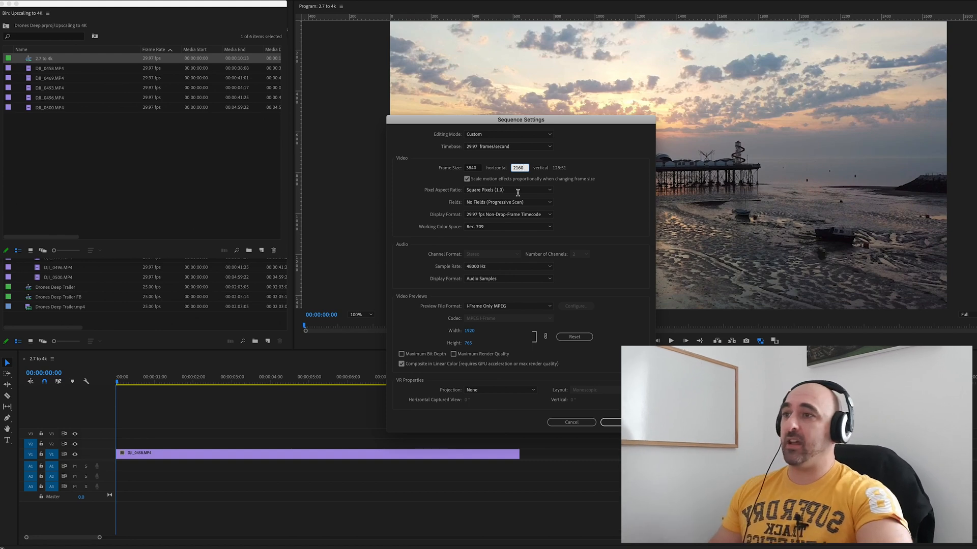
click(610, 422)
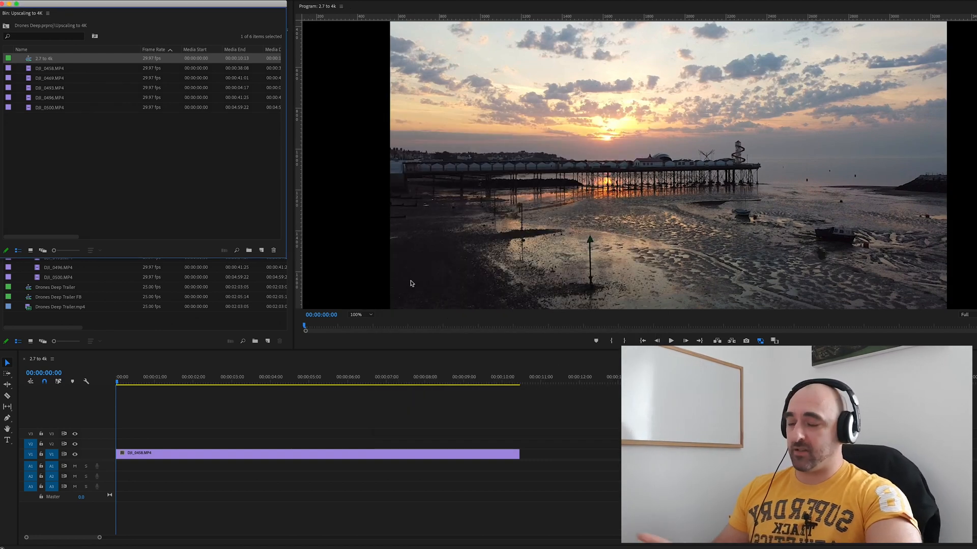
- Set the program preview to 50% and trim the first clip to end at 00:00:03:00
click(361, 314)
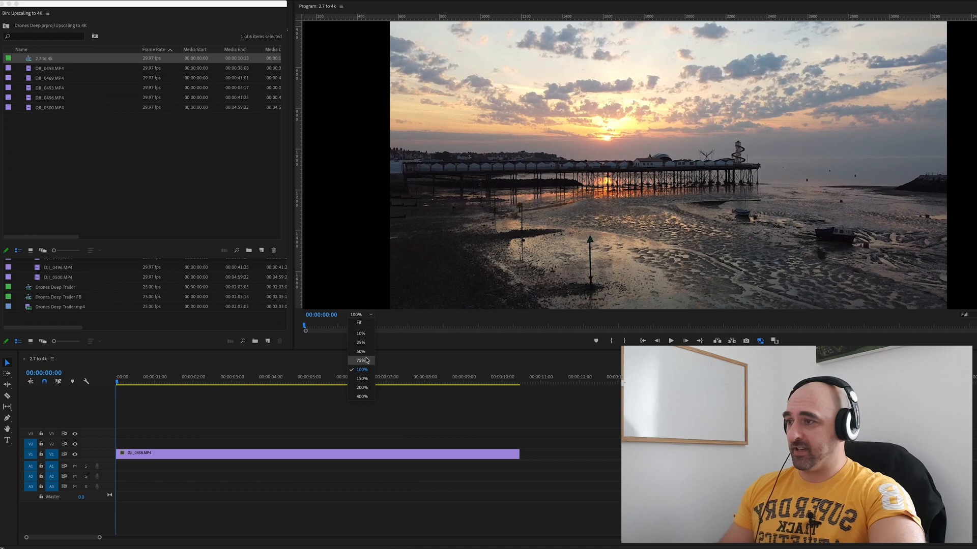
click(360, 361)
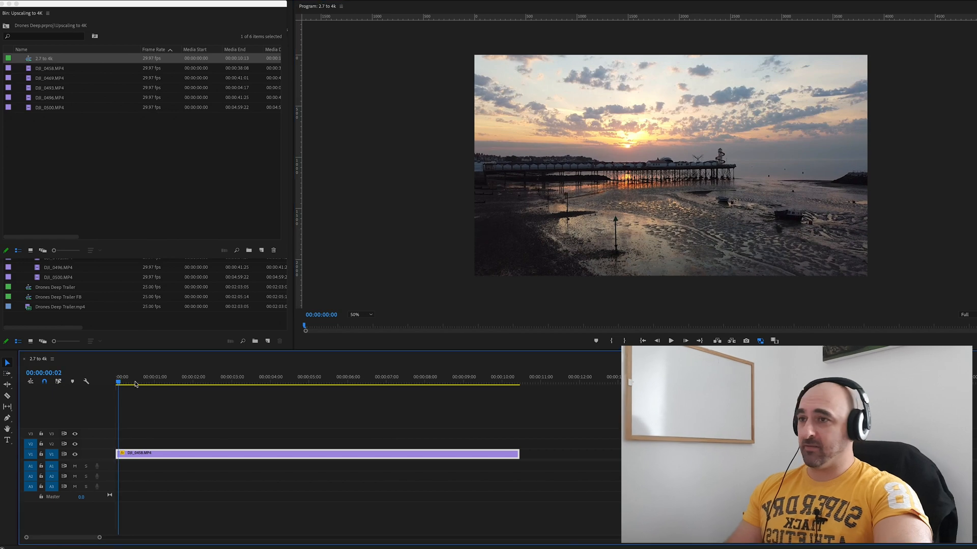
click(348, 380)
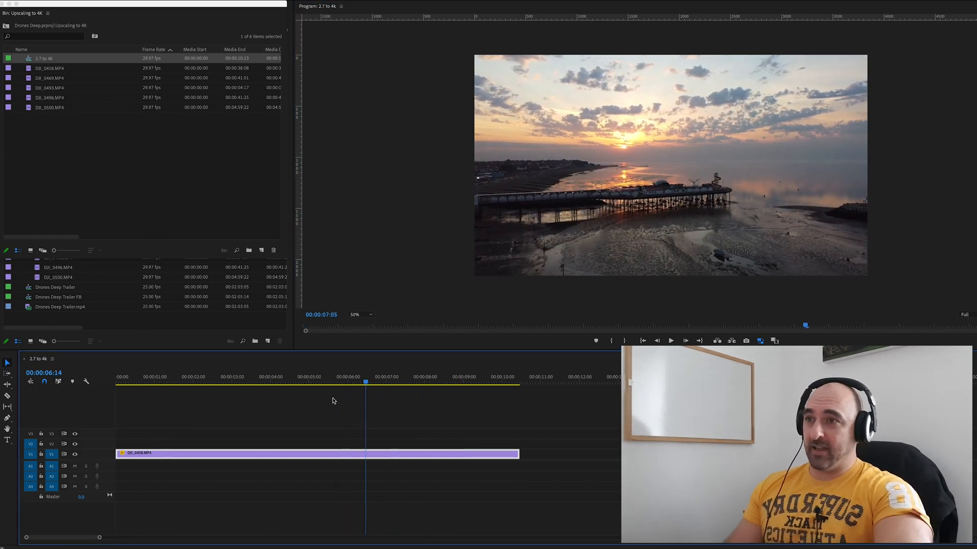
click(230, 381)
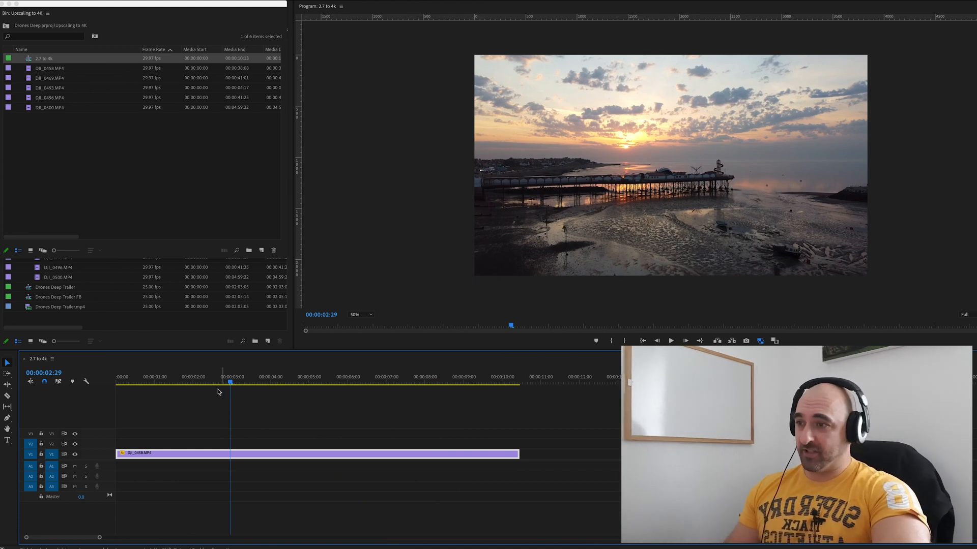
click(130, 381)
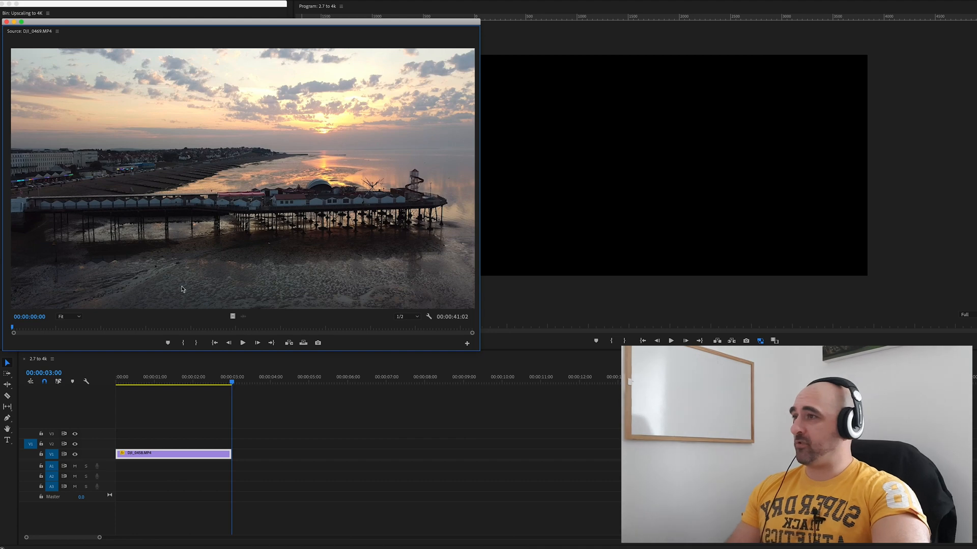
- Mark a three-second DJI_0469 excerpt, add it after the first clip, and scale it to frame size
drag(12, 327, 160, 326)
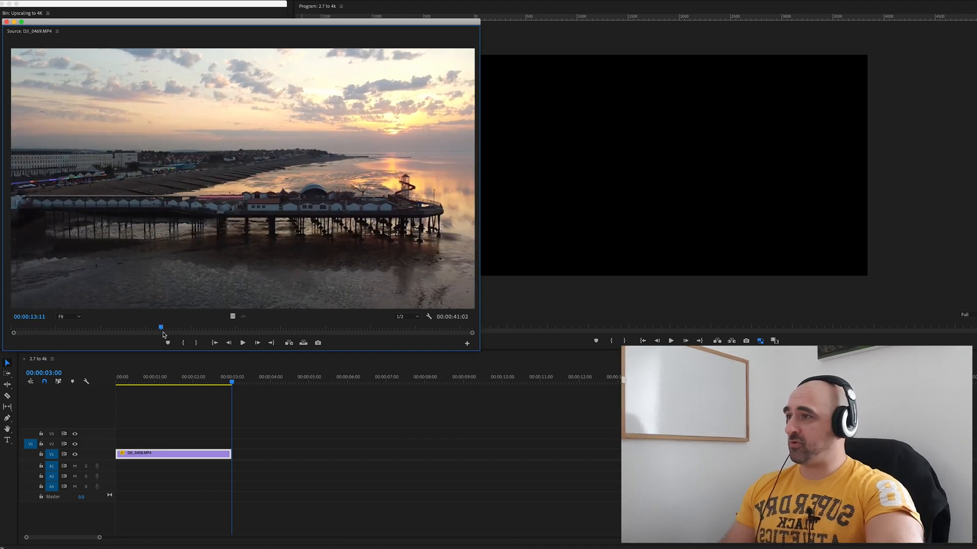
drag(161, 327, 127, 327)
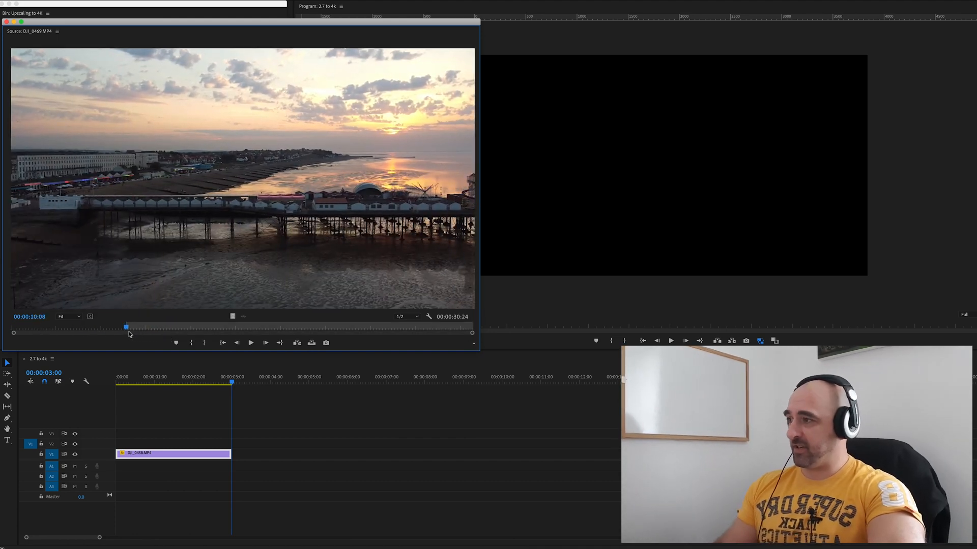
drag(127, 327, 197, 326)
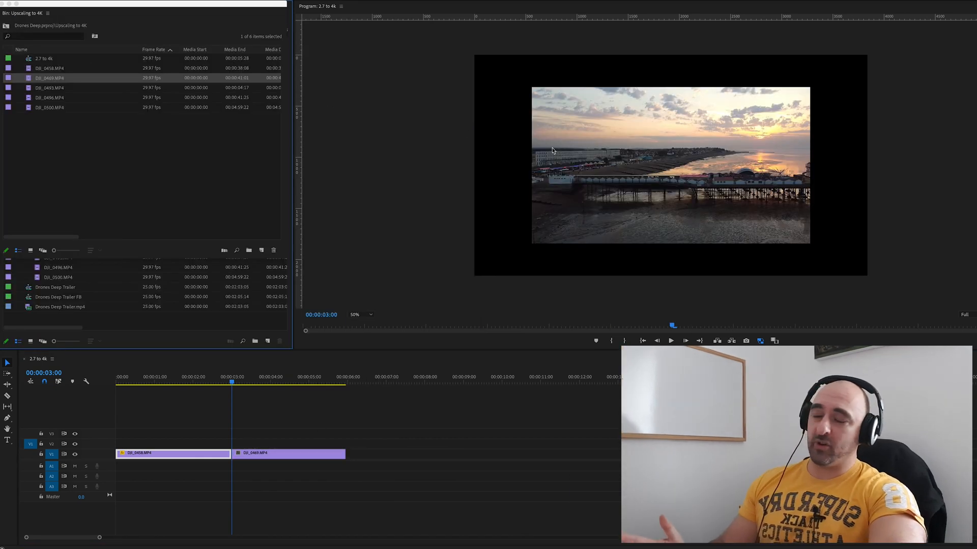
click(291, 381)
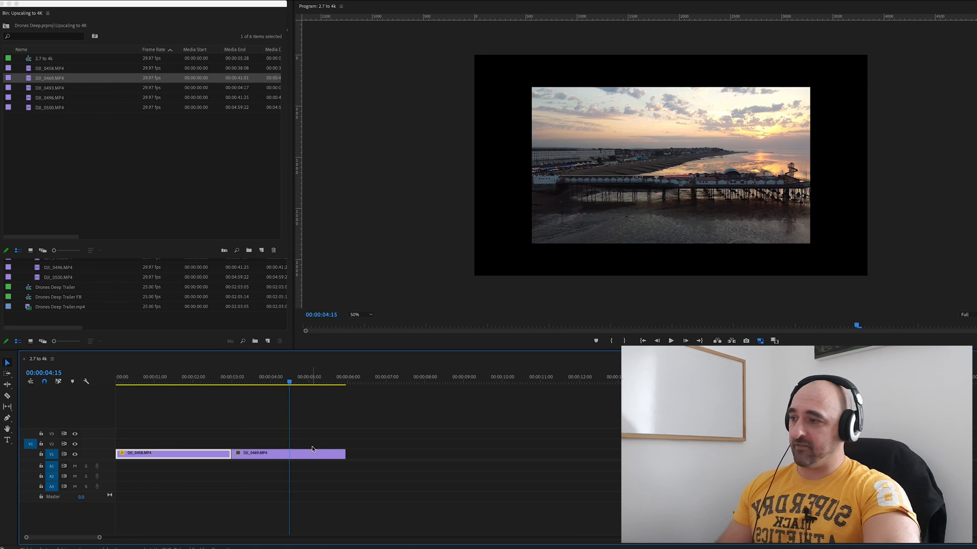
right_click(306, 453)
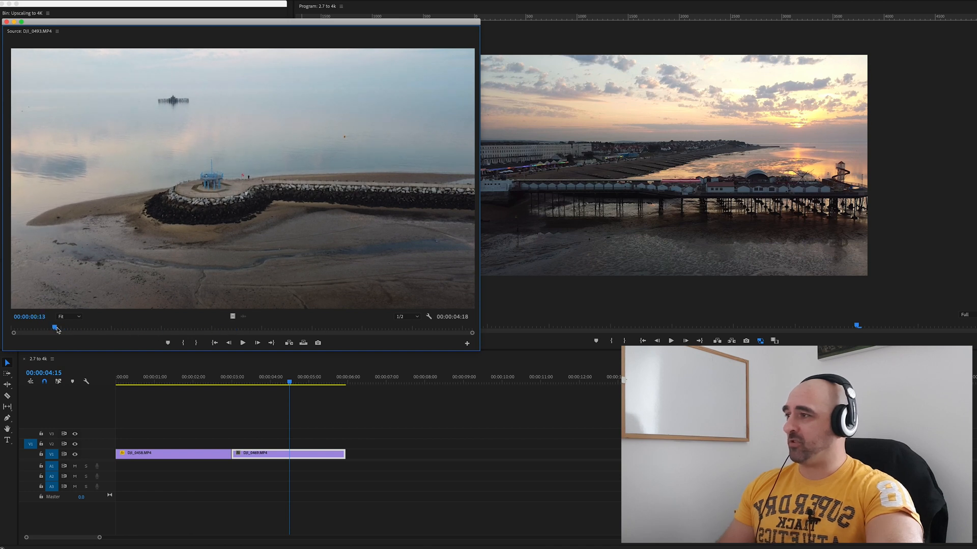
- Mark a DJI_0493 jetty excerpt, add it as the third clip, and scale it to frame size
drag(55, 328, 78, 328)
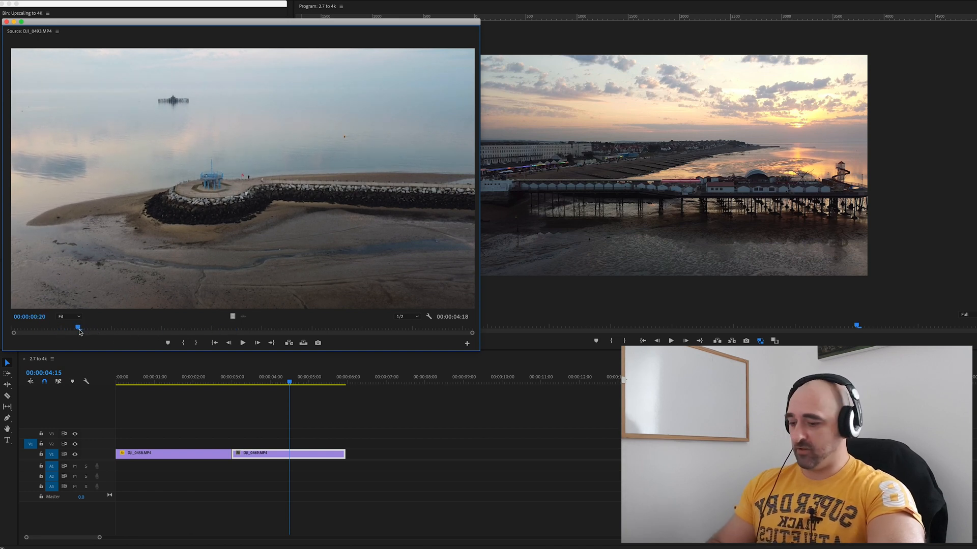
drag(80, 328, 264, 328)
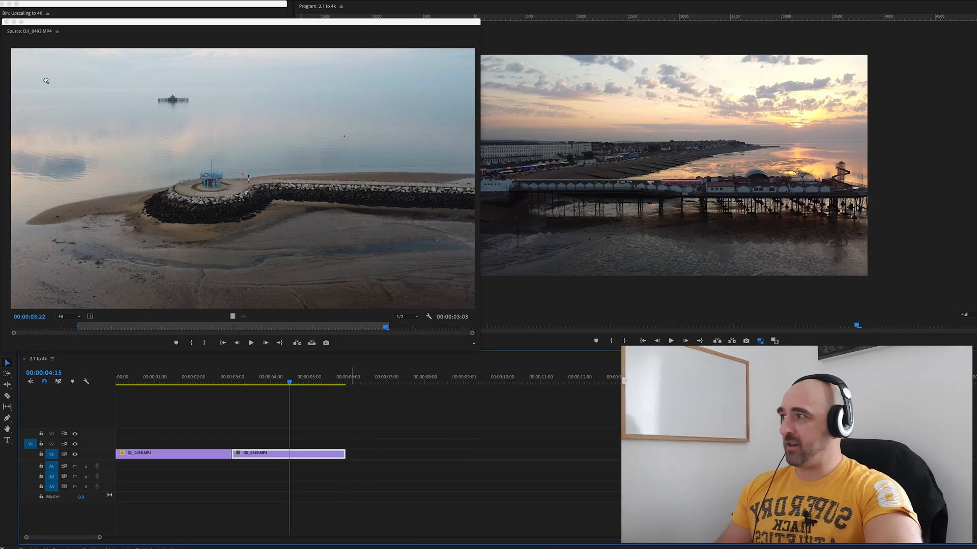
right_click(389, 453)
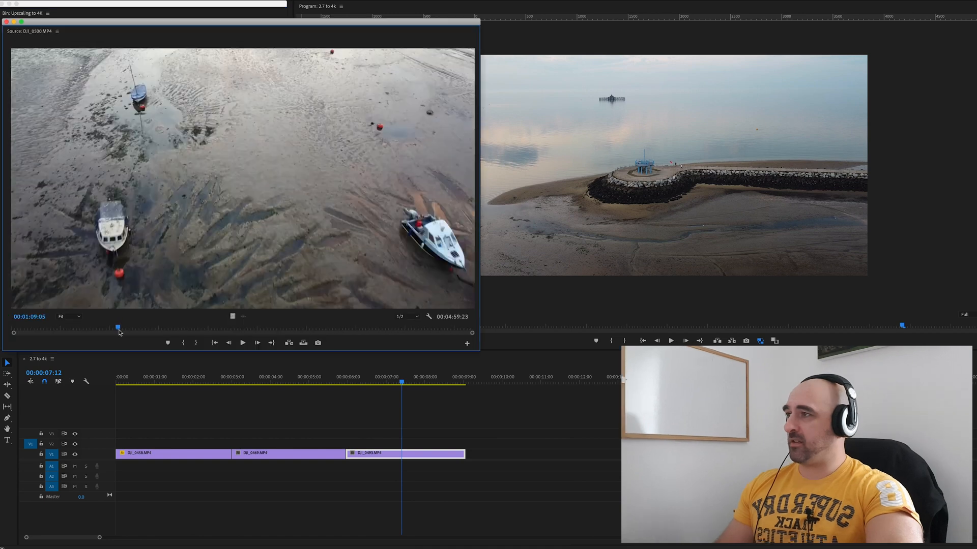
- Add the DJI_0500 boats clip fourth, scale it to fill the 4K frame, and return to the bin
drag(119, 327, 108, 328)
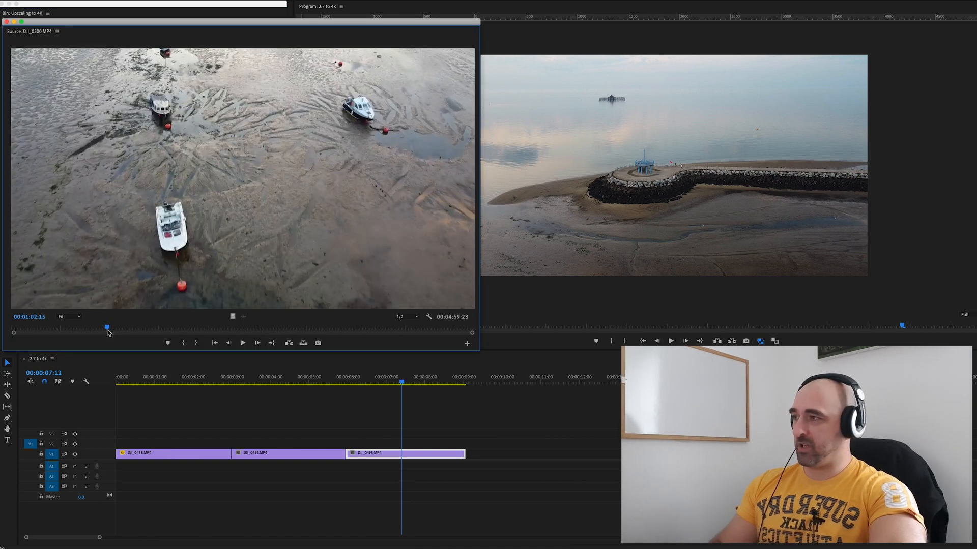
right_click(492, 453)
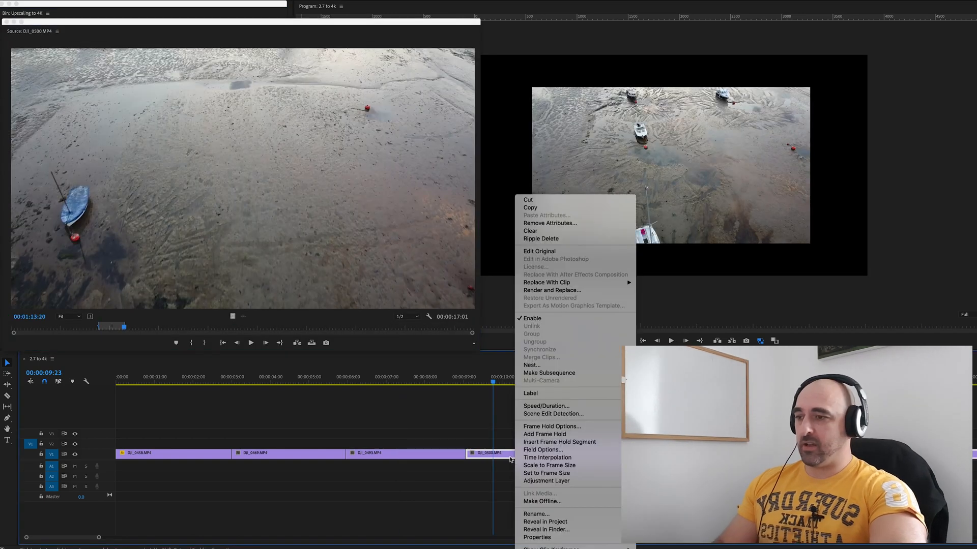
mouse_move(549, 466)
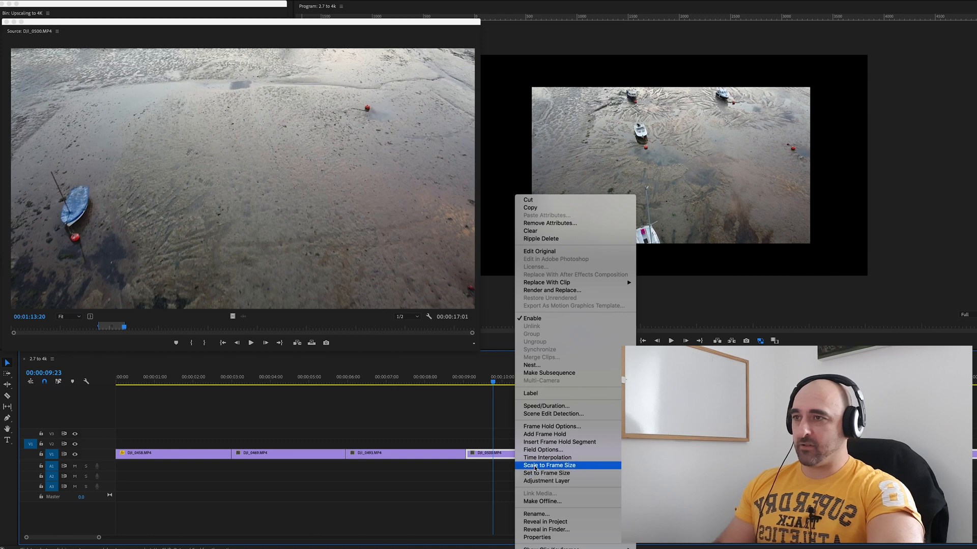
click(549, 465)
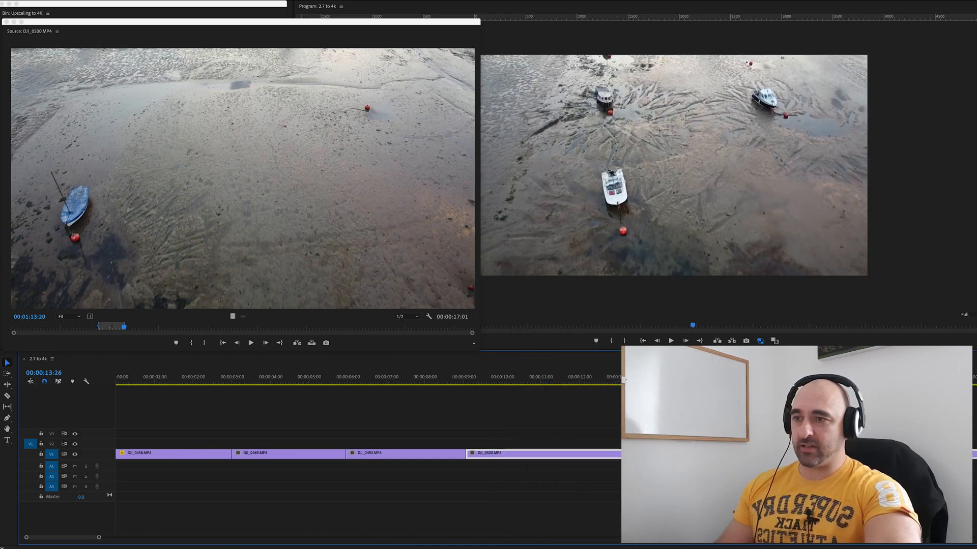
click(583, 383)
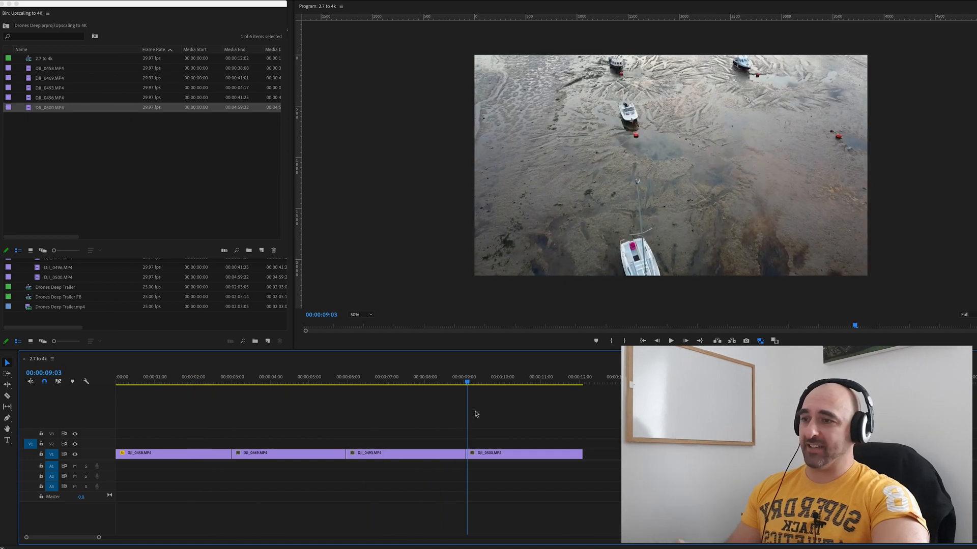
drag(467, 381, 572, 381)
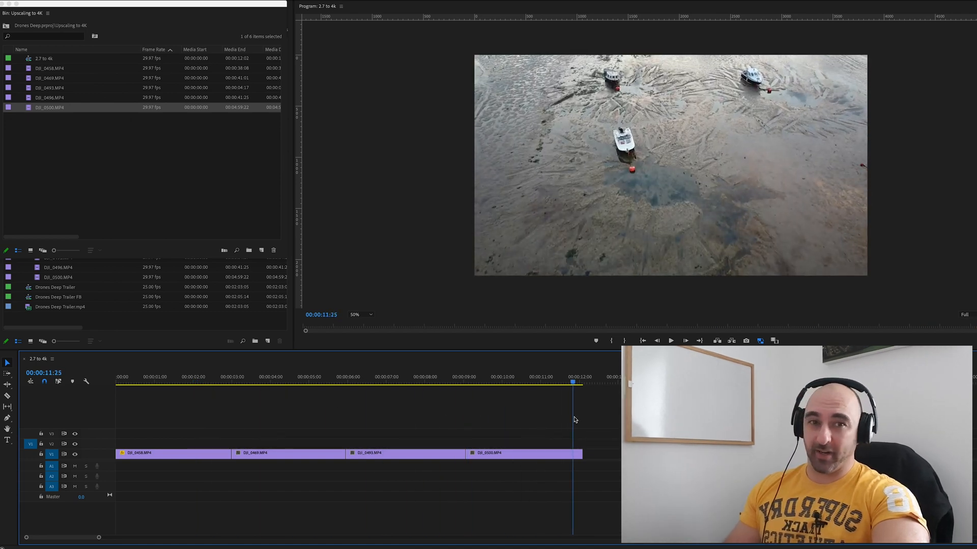
drag(571, 380, 474, 381)
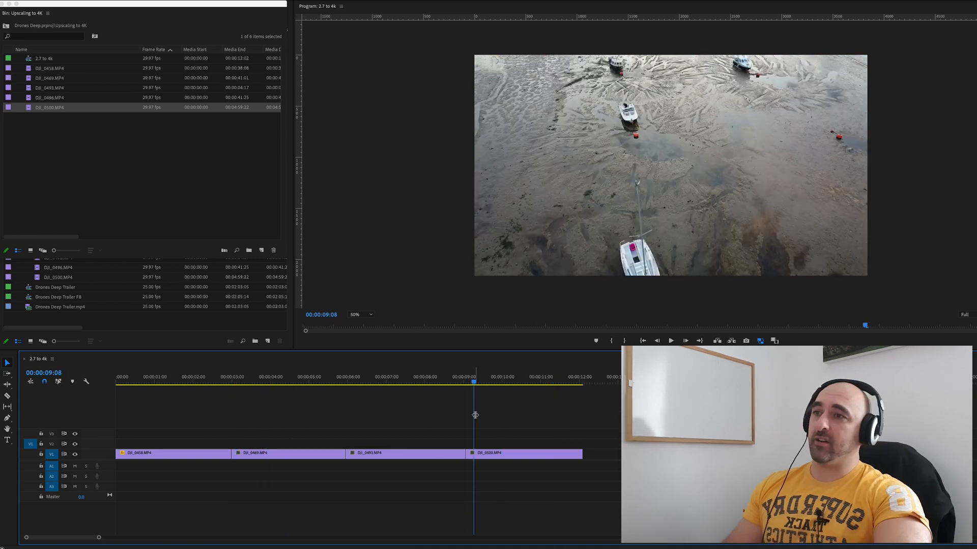